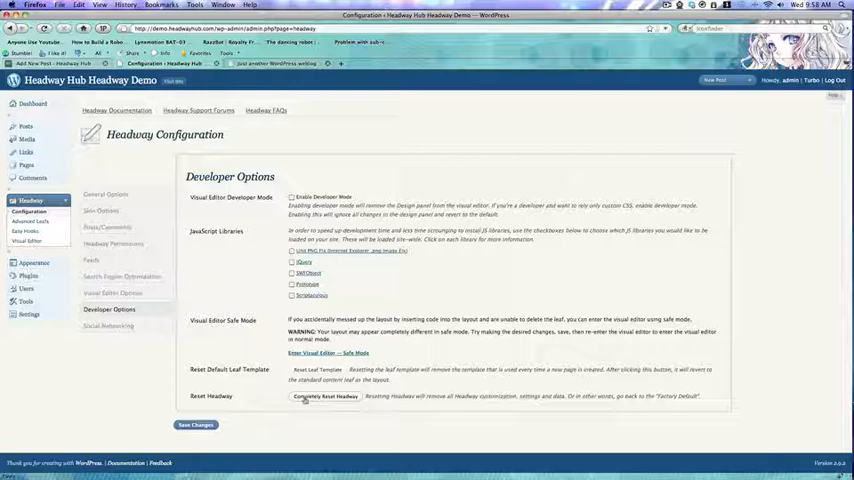
# Reset Headway completely via Developer Options, confirm the wipe, and view the default front page
pyautogui.click(323, 396)
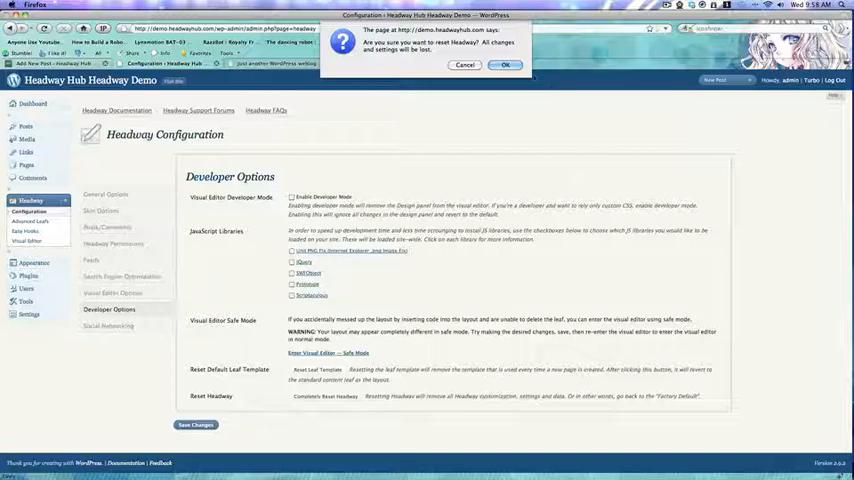
pyautogui.click(505, 65)
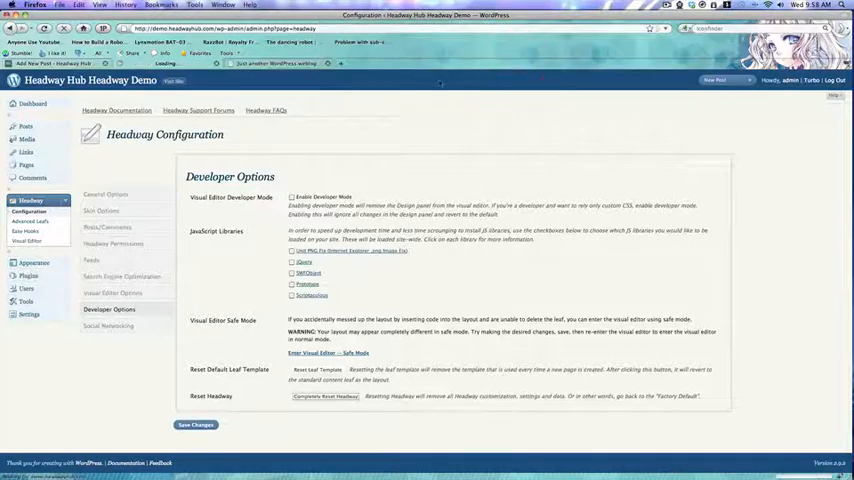
pyautogui.click(325, 396)
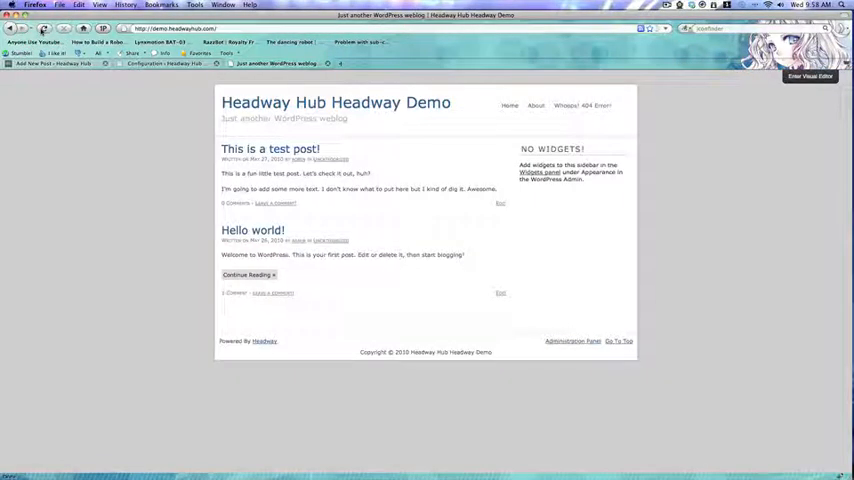
pyautogui.moveTo(110, 194)
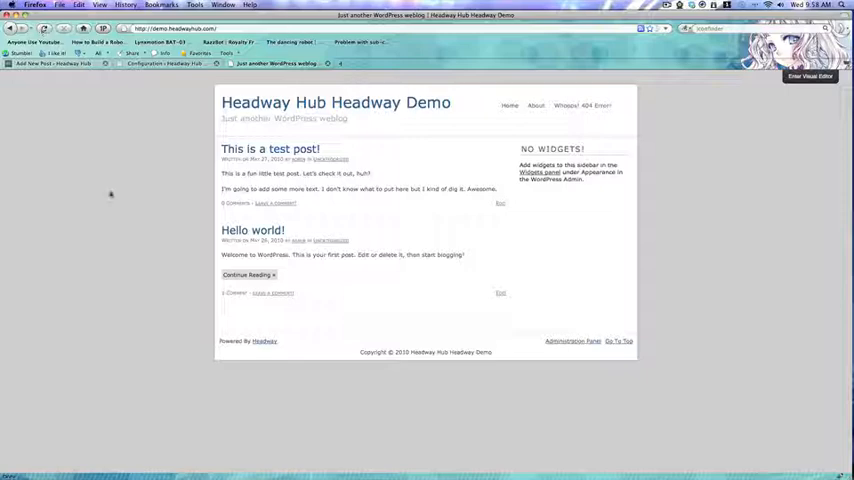